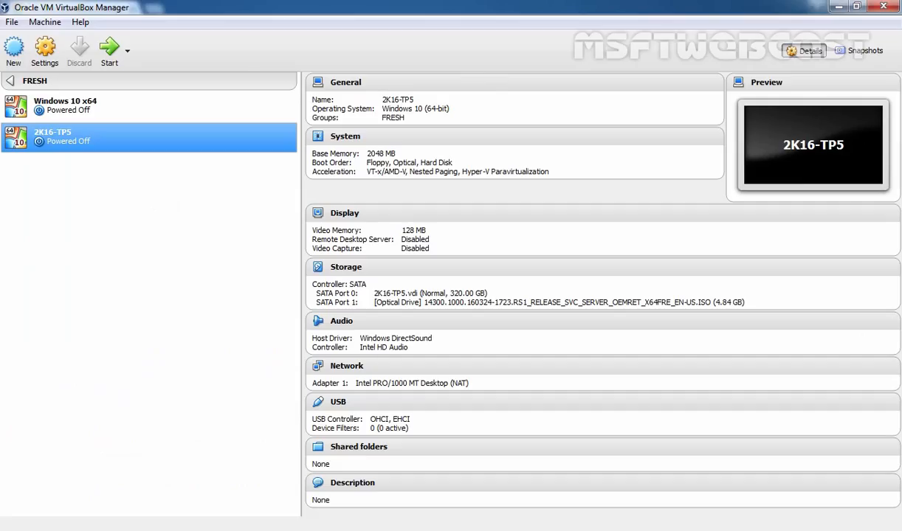
mouse_move(108, 144)
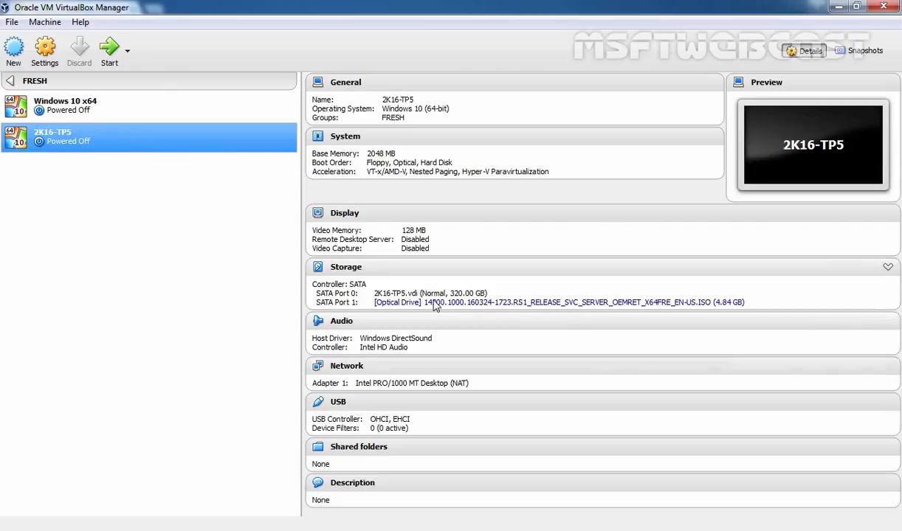
mouse_move(461, 310)
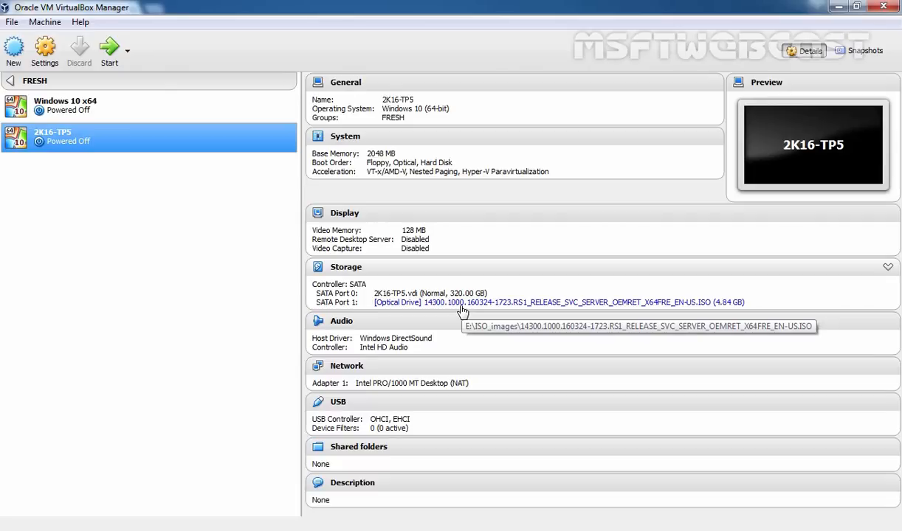
mouse_move(109, 50)
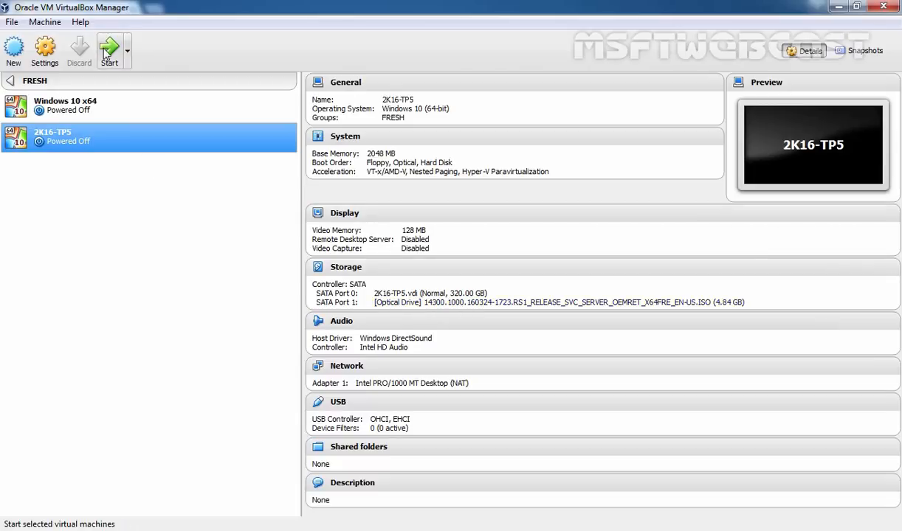
Boot the 2K16-TP5 VM, keep the default language settings, and begin the Windows Server 2016 install.
left_click(109, 50)
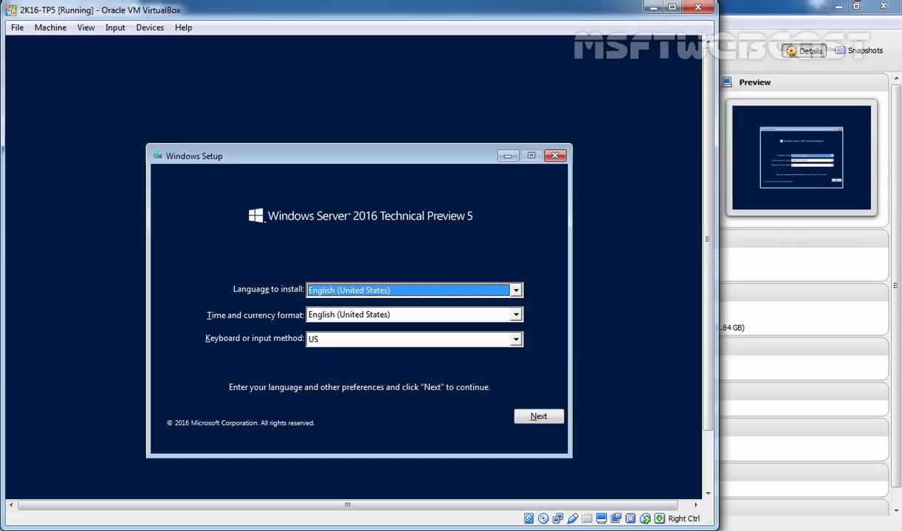
mouse_move(674, 493)
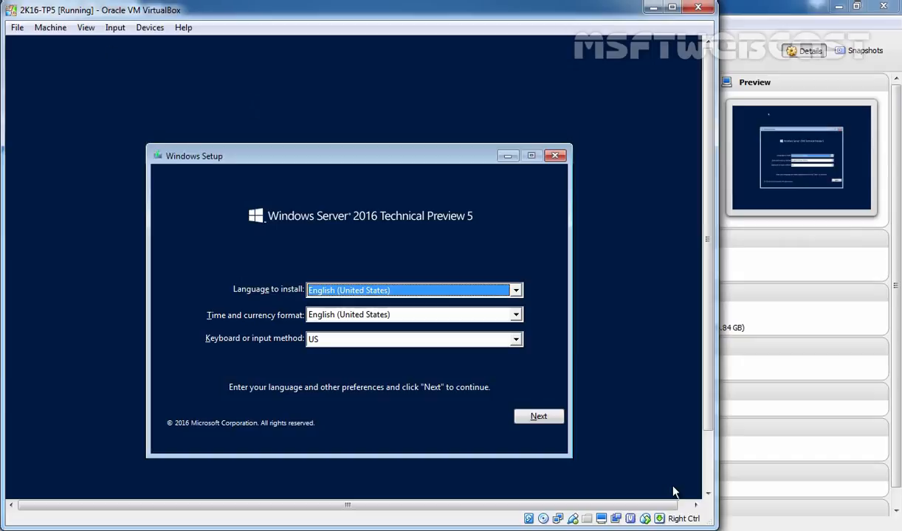
left_click(539, 417)
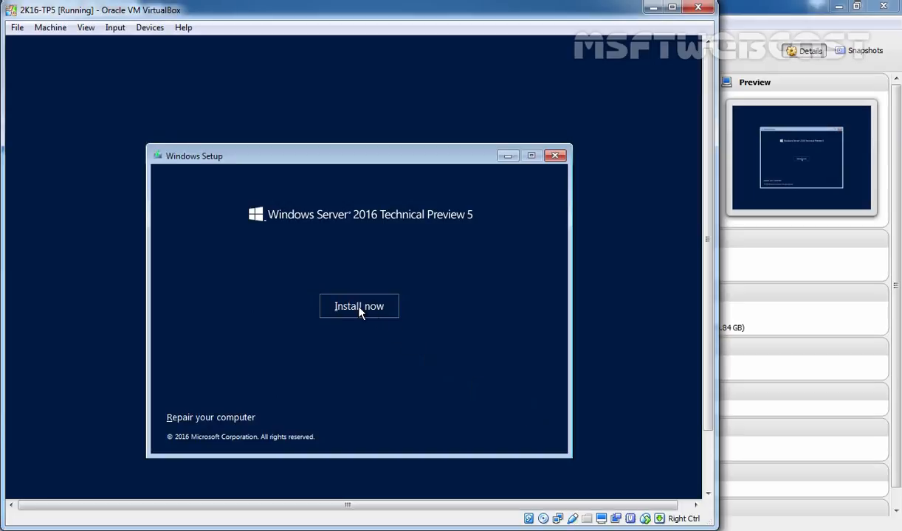
left_click(359, 306)
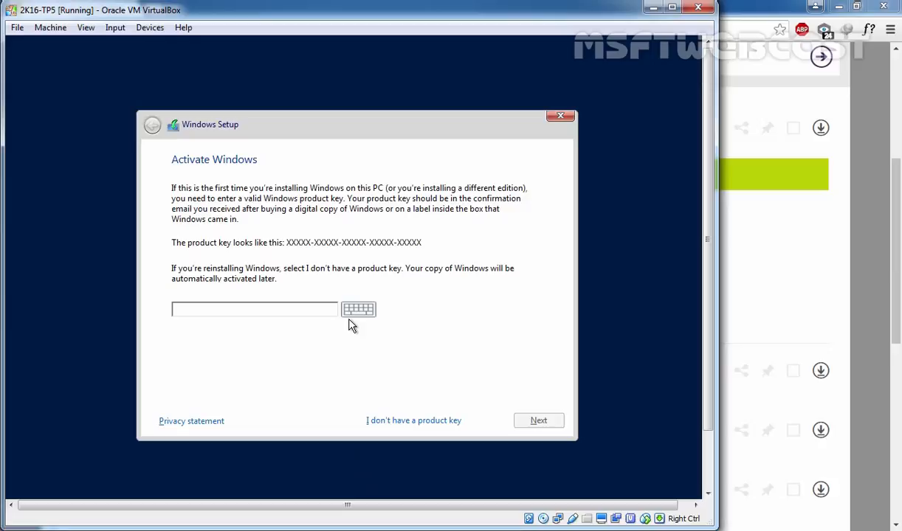
left_click(255, 309)
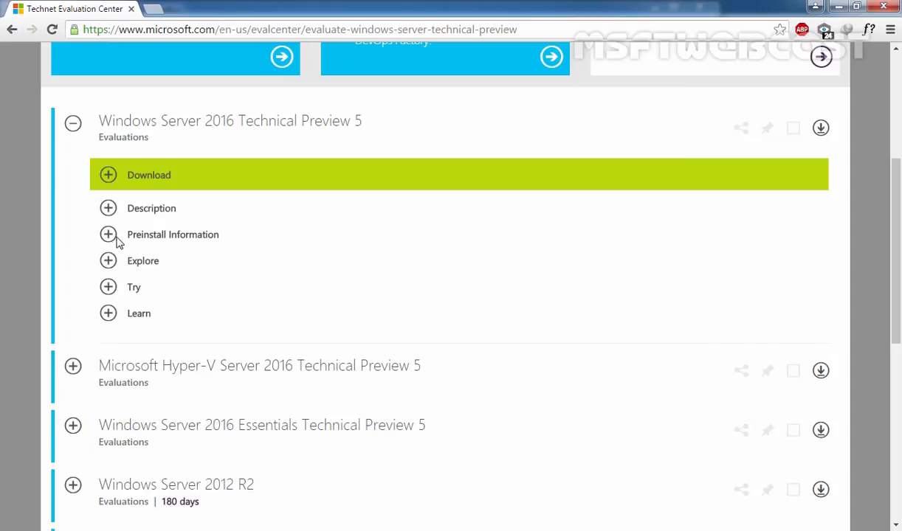
left_click(109, 234)
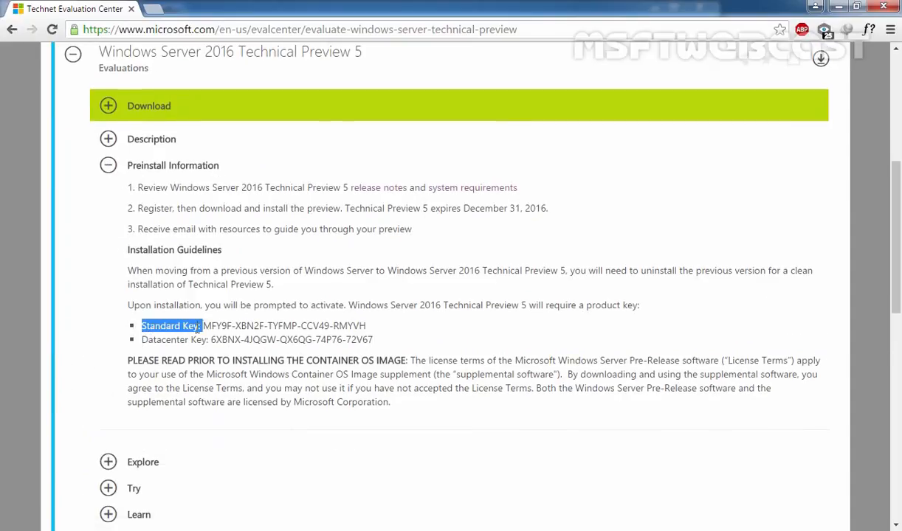
double_click(174, 340)
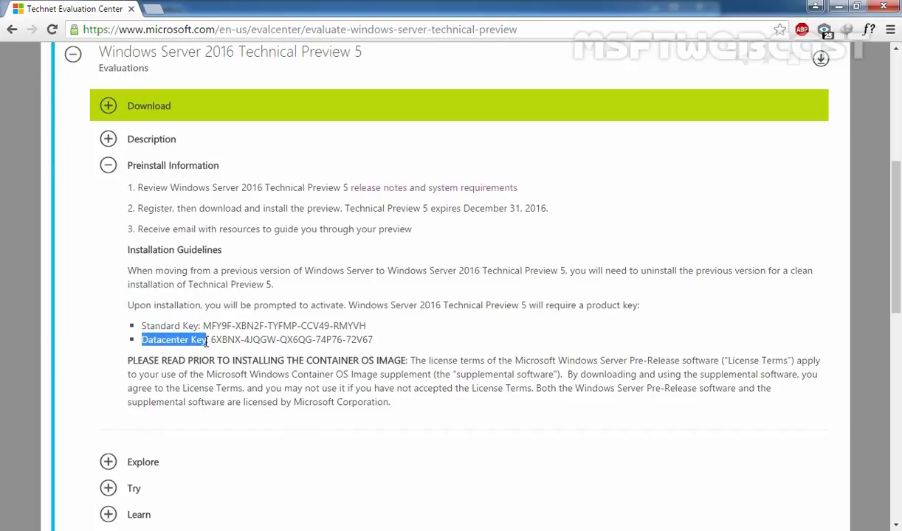
mouse_move(210, 340)
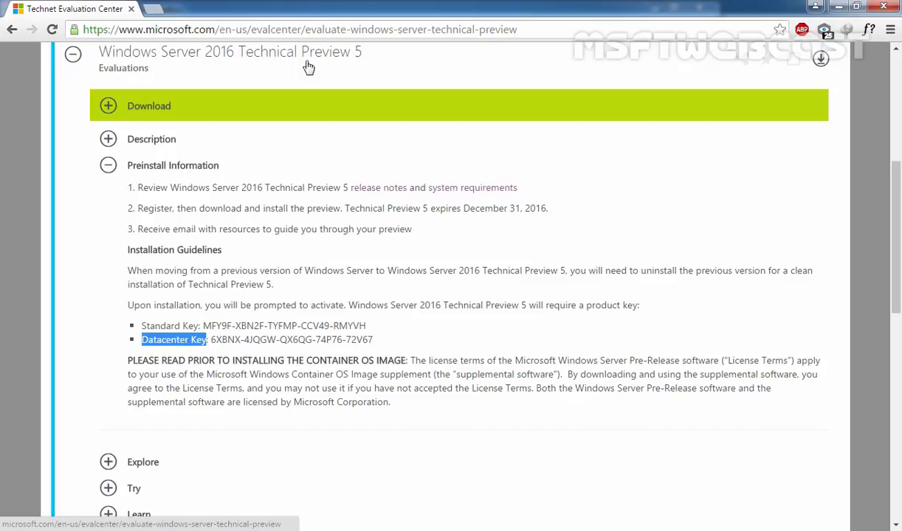
mouse_move(72, 304)
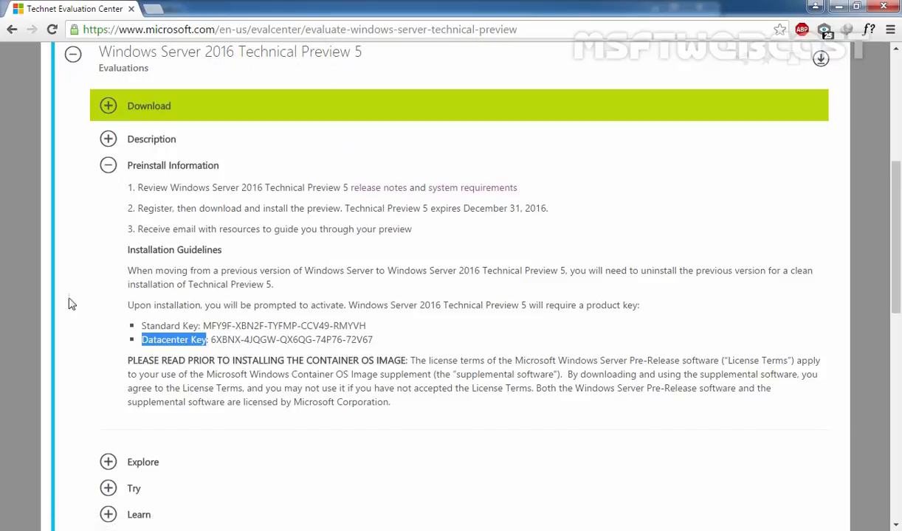
type("6XBNX-4JQGW-QX6QG-74P76-72V67")
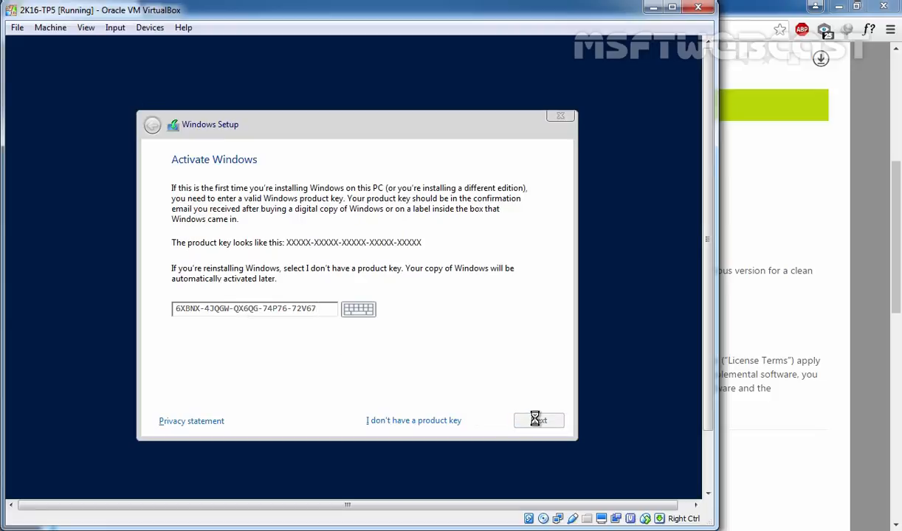
Submit the product key and select the Datacenter Technical Preview 5 Desktop Experience edition.
left_click(539, 420)
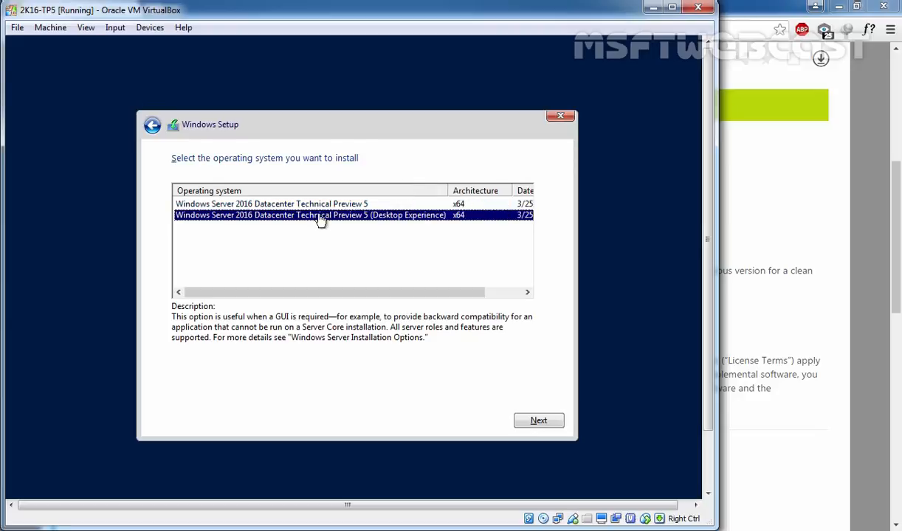
left_click(270, 203)
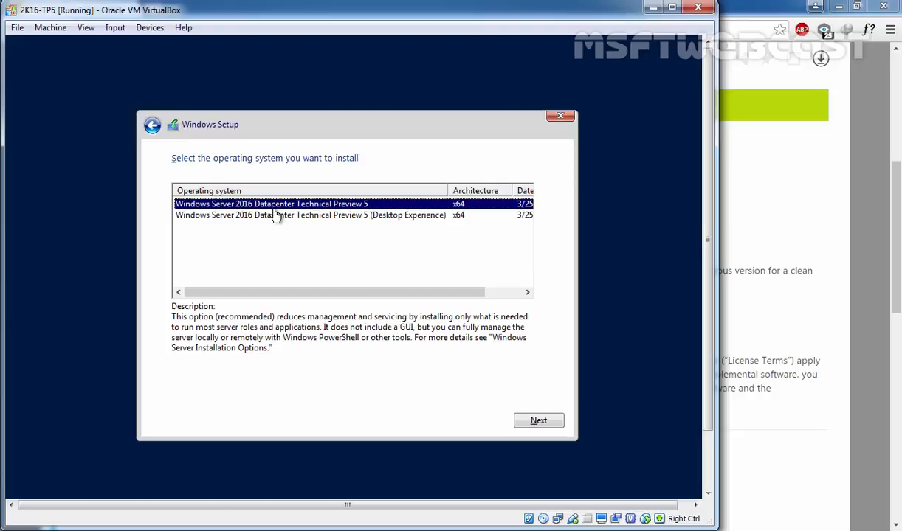
left_click(311, 215)
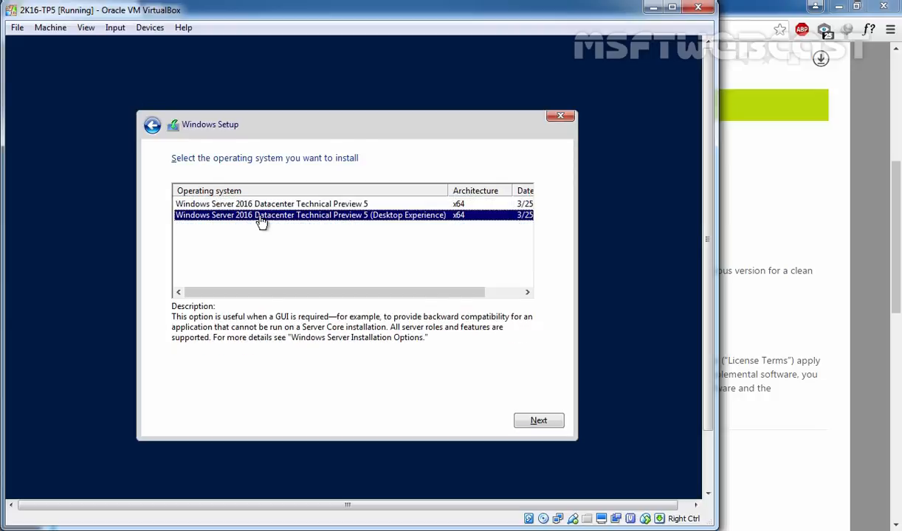
mouse_move(220, 226)
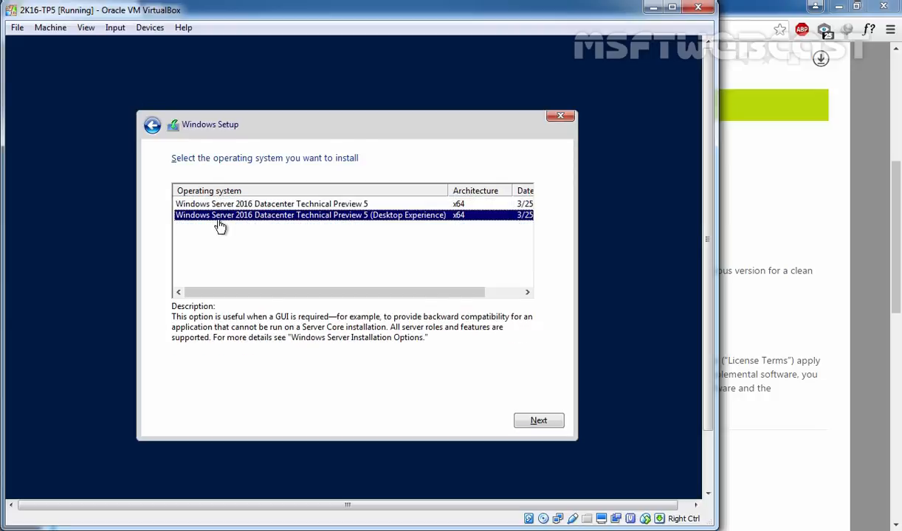
mouse_move(382, 223)
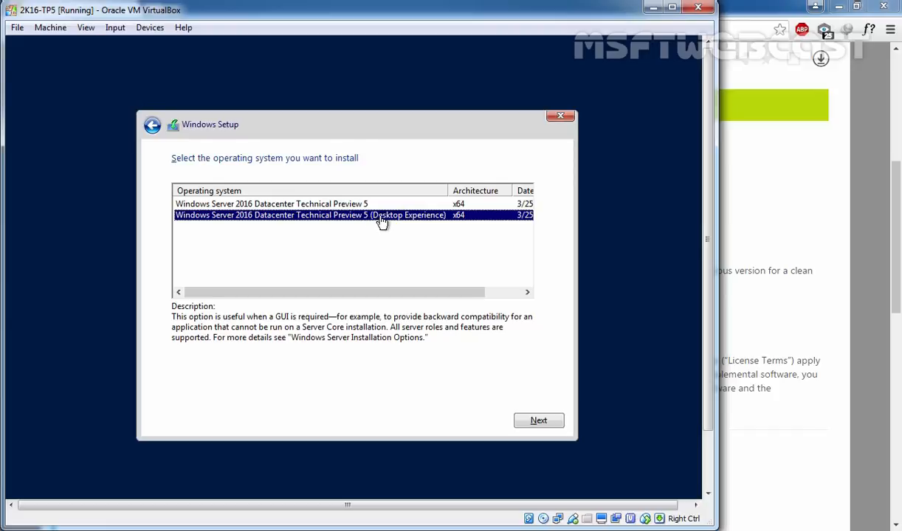
mouse_move(385, 223)
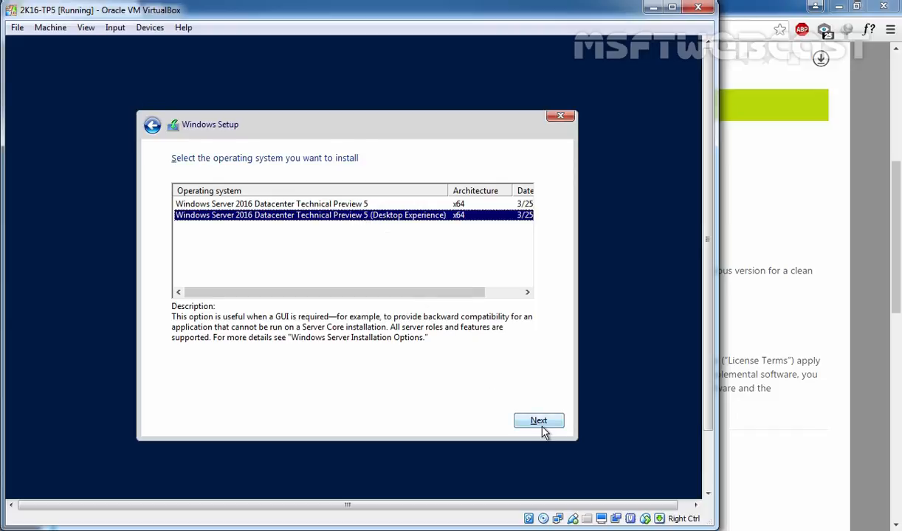
Accept the Windows Server license terms and continue to the installation type choice.
left_click(538, 420)
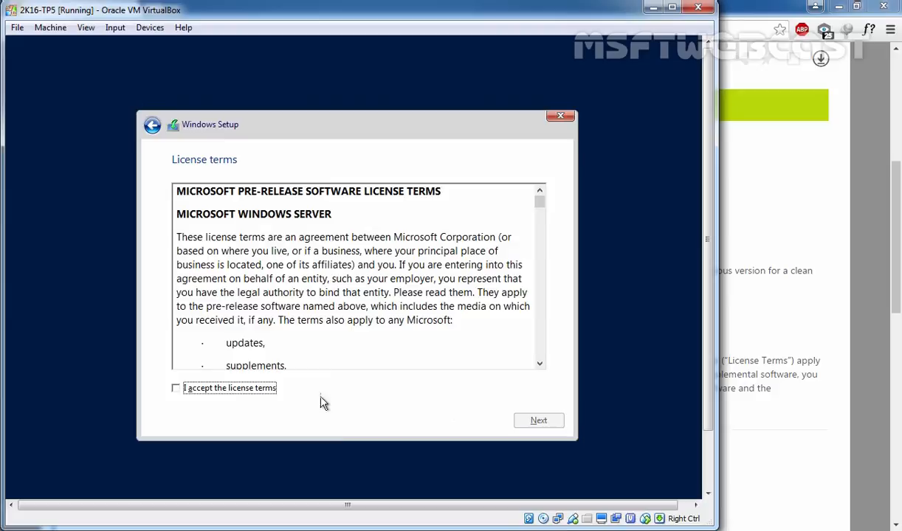
left_click(176, 387)
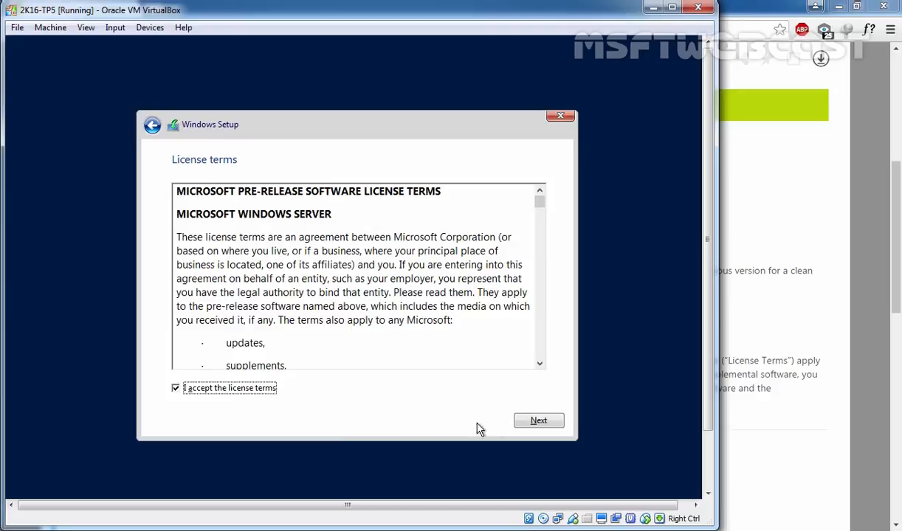
left_click(539, 421)
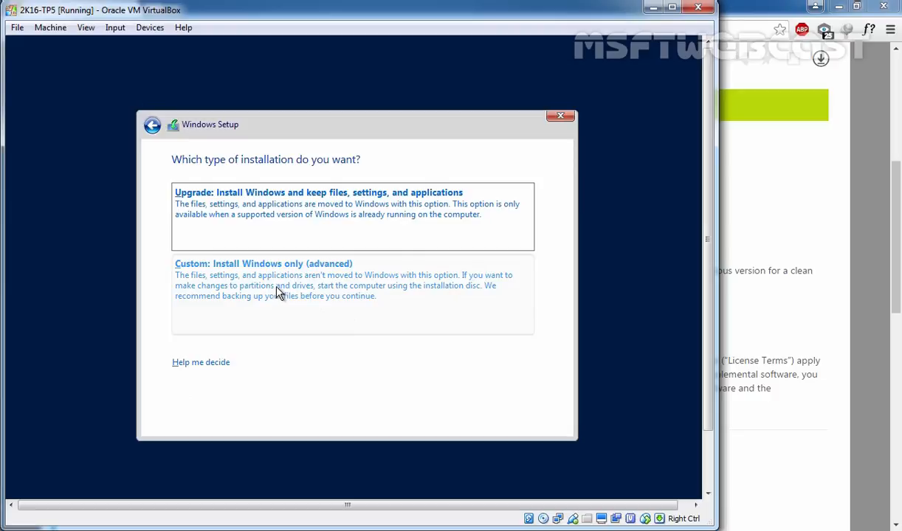
mouse_move(190, 279)
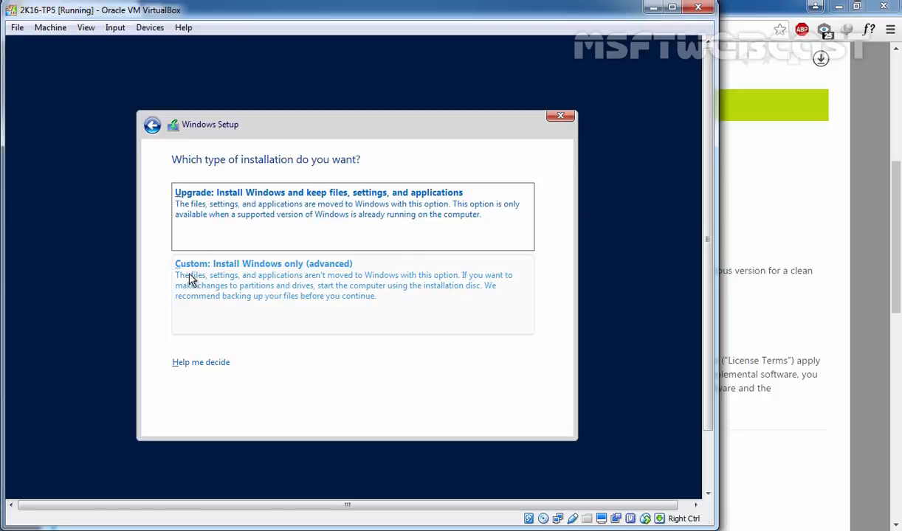
In a custom install, create a 102400 MB partition on Drive 0 and install Windows there.
left_click(263, 263)
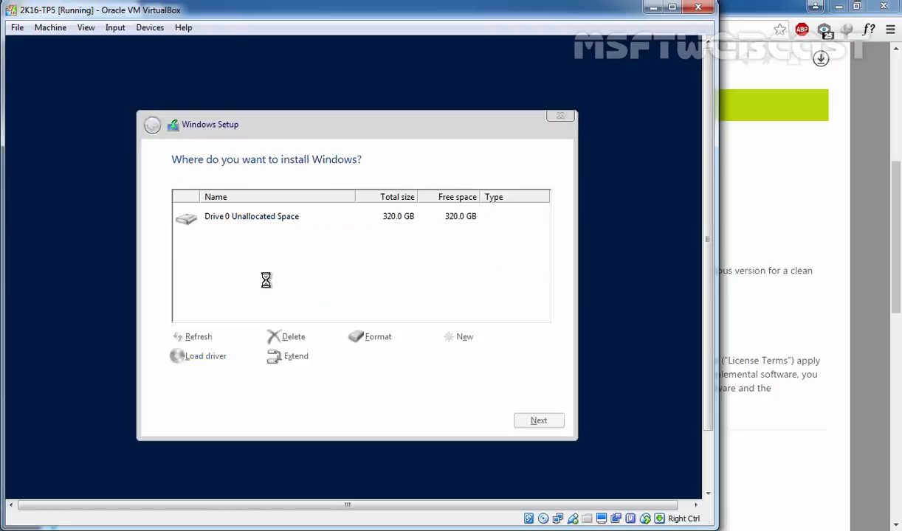
left_click(251, 216)
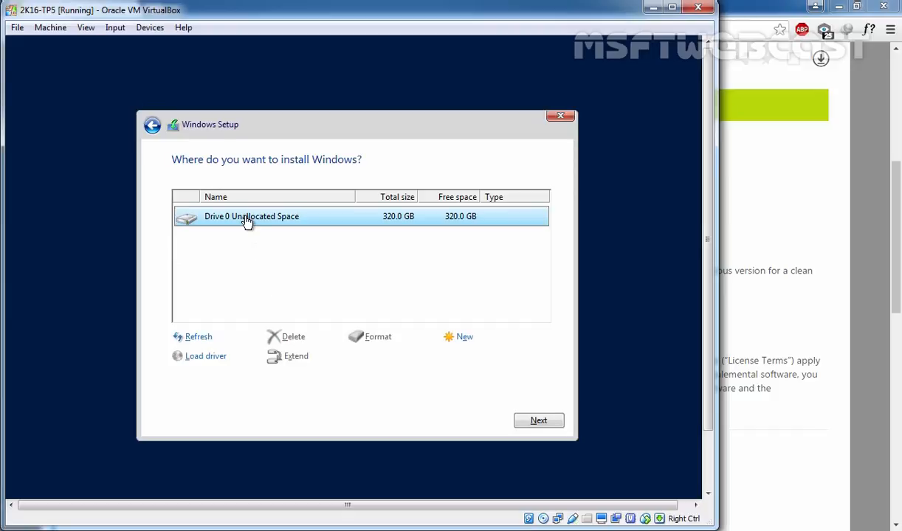
left_click(464, 336)
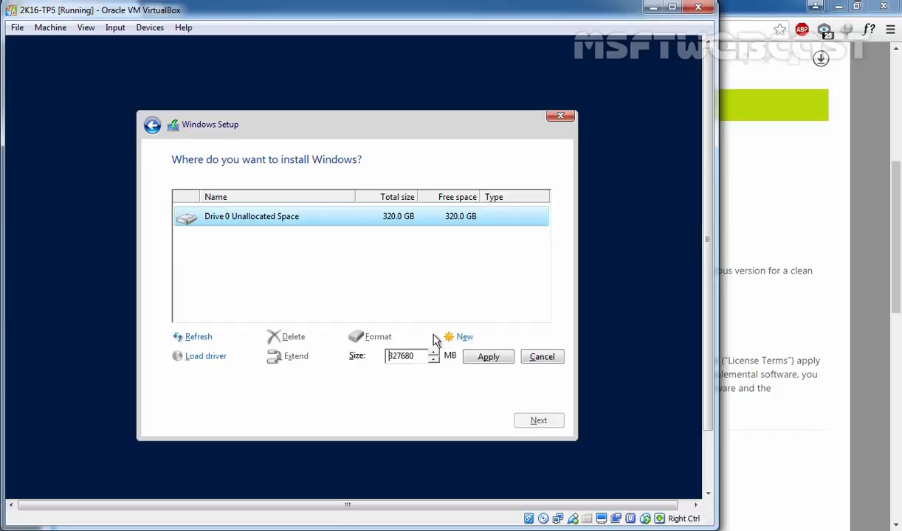
type("10")
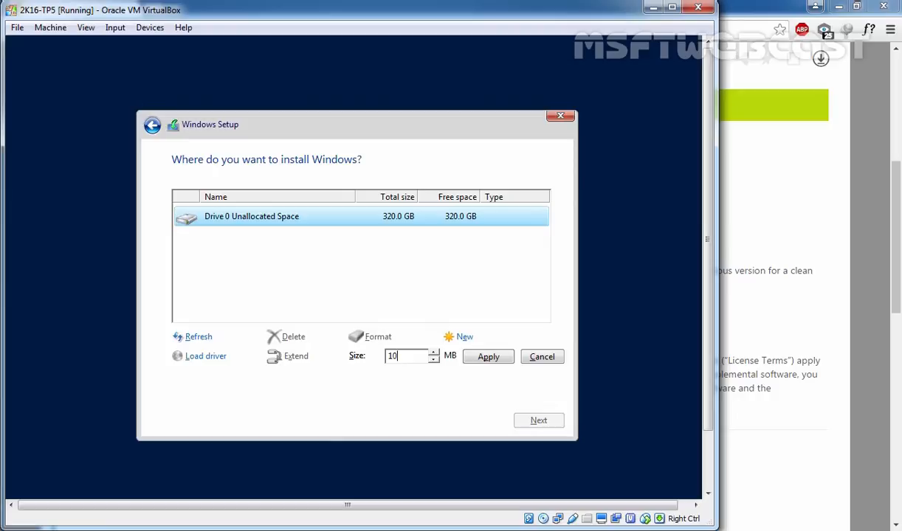
type("102400")
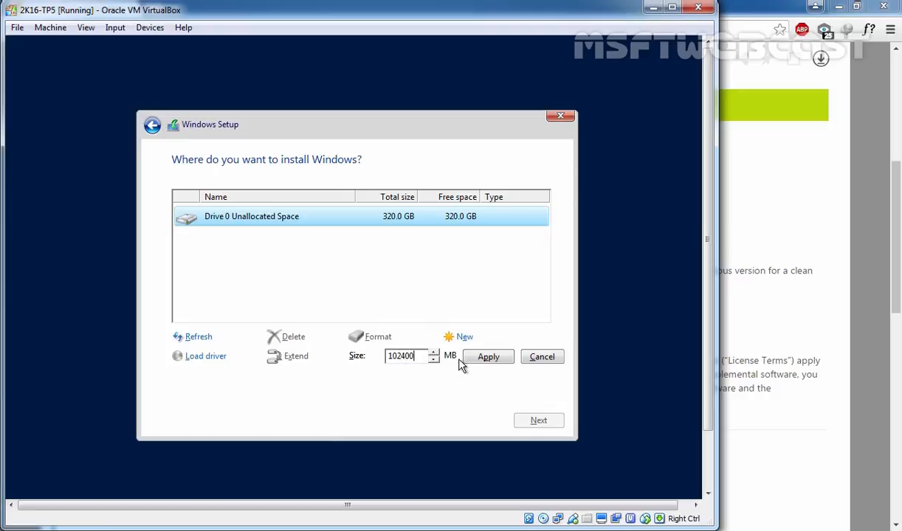
left_click(487, 357)
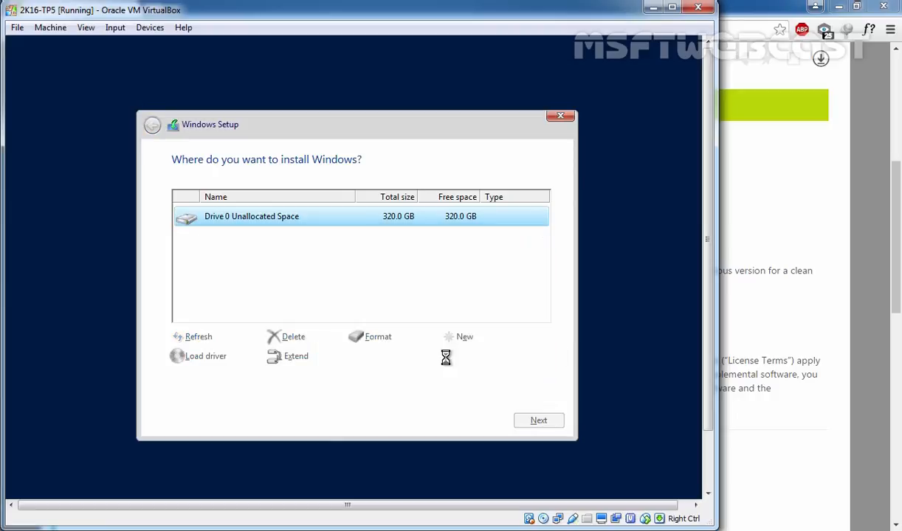
left_click(464, 336)
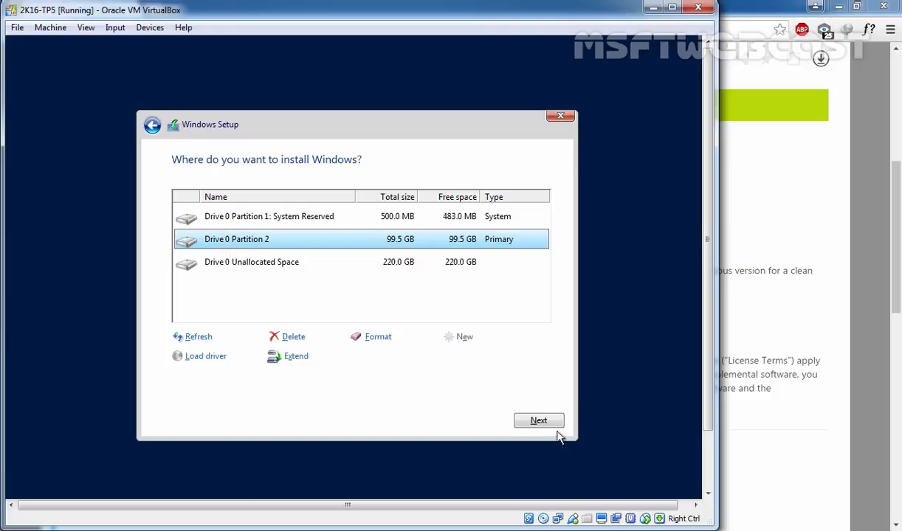
left_click(538, 420)
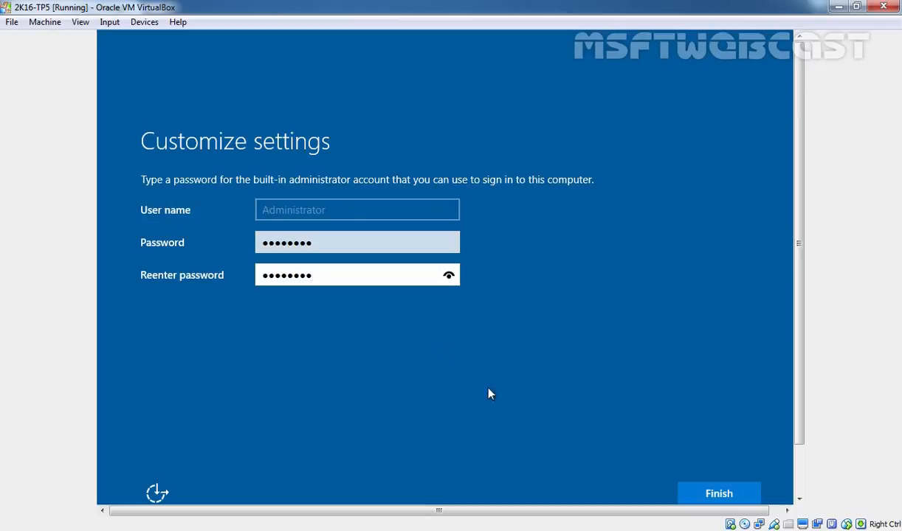
left_click(718, 493)
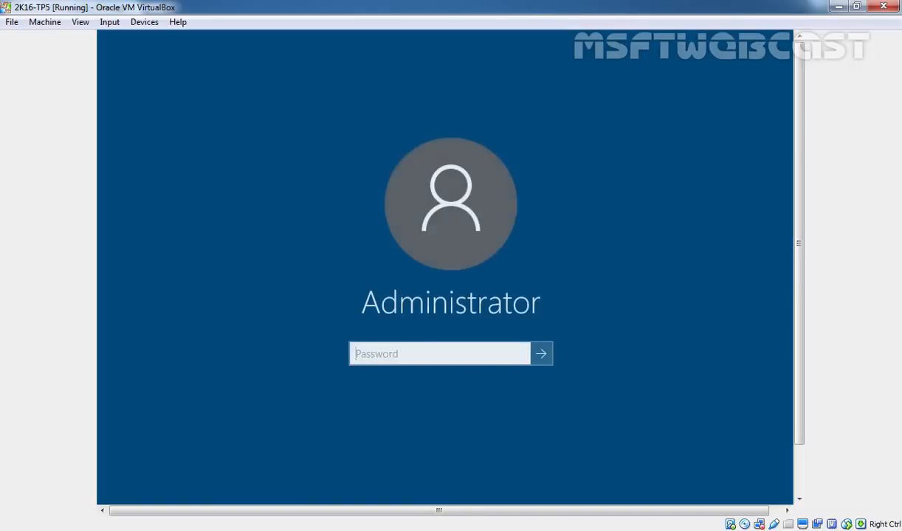
type("password")
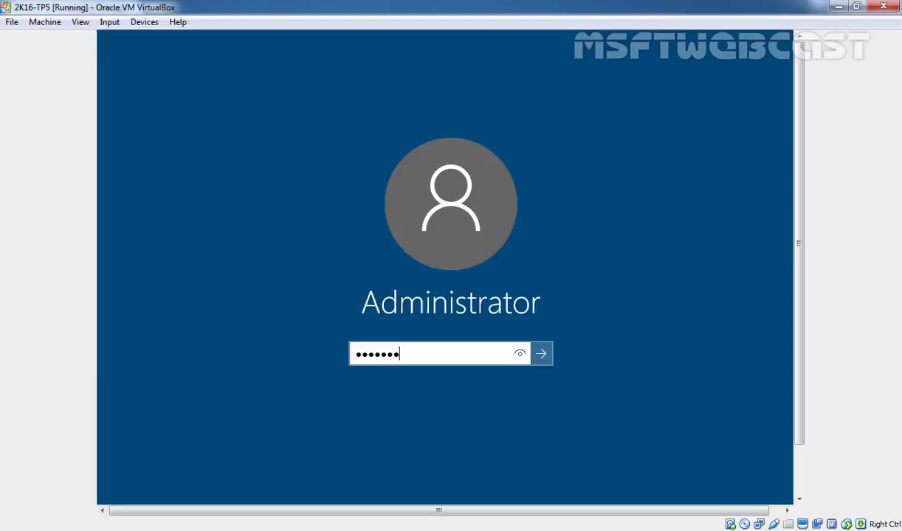
left_click(541, 354)
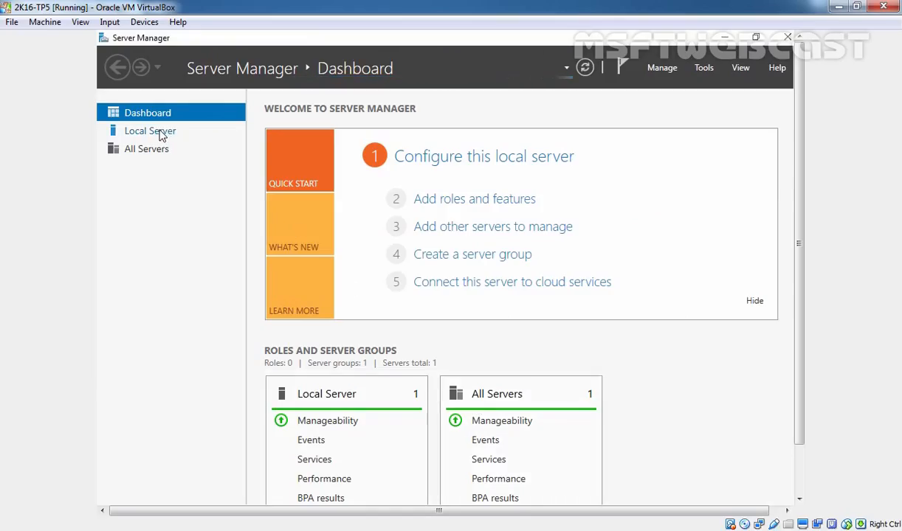
Close Server Manager to reveal the Windows Server 2016 desktop.
left_click(150, 131)
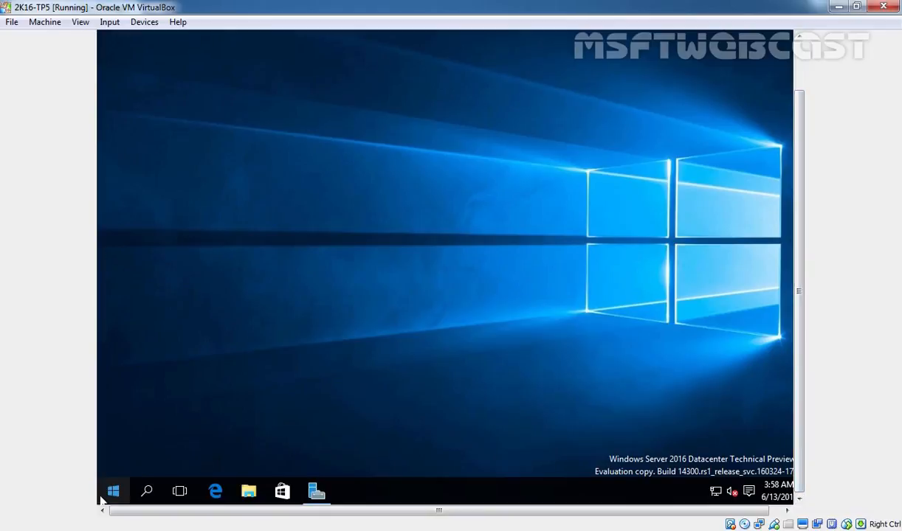
mouse_move(146, 188)
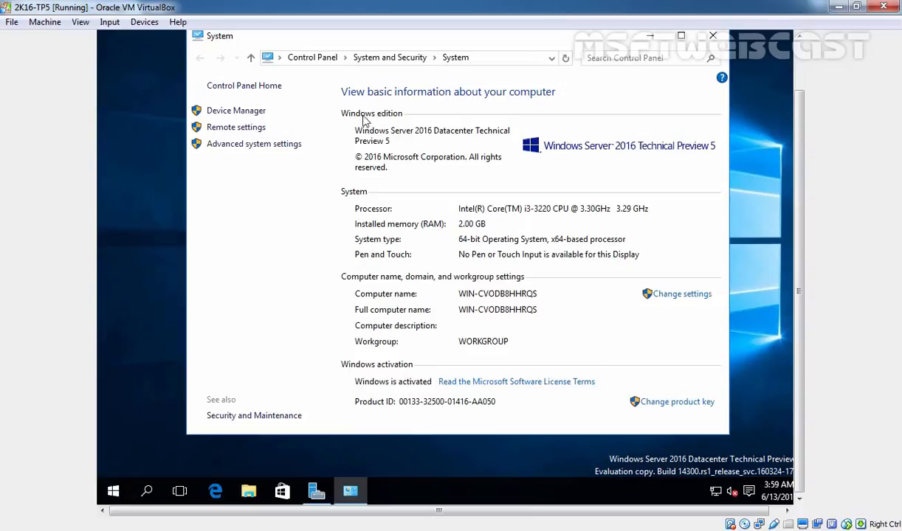
mouse_move(430, 142)
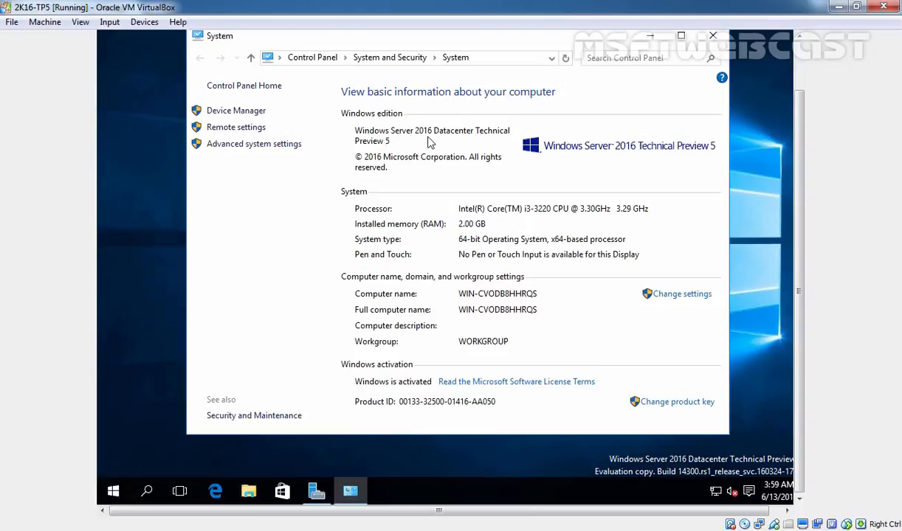
mouse_move(417, 155)
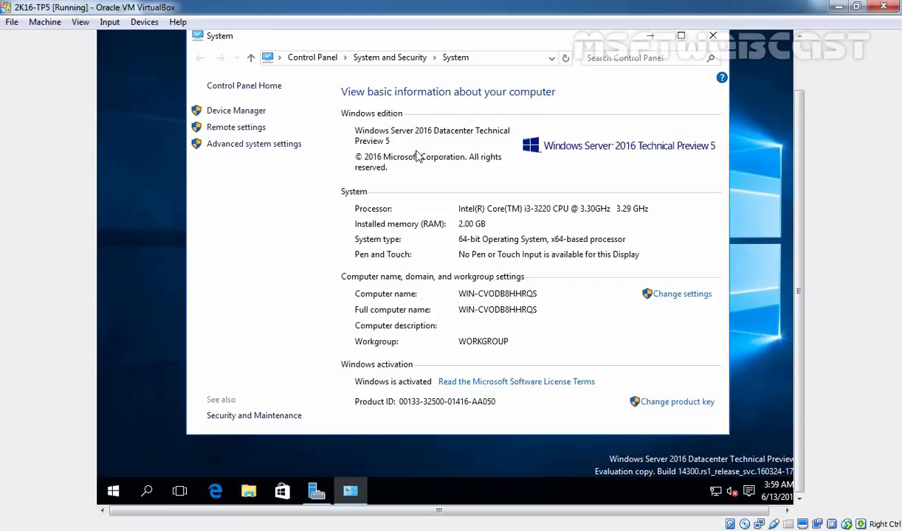